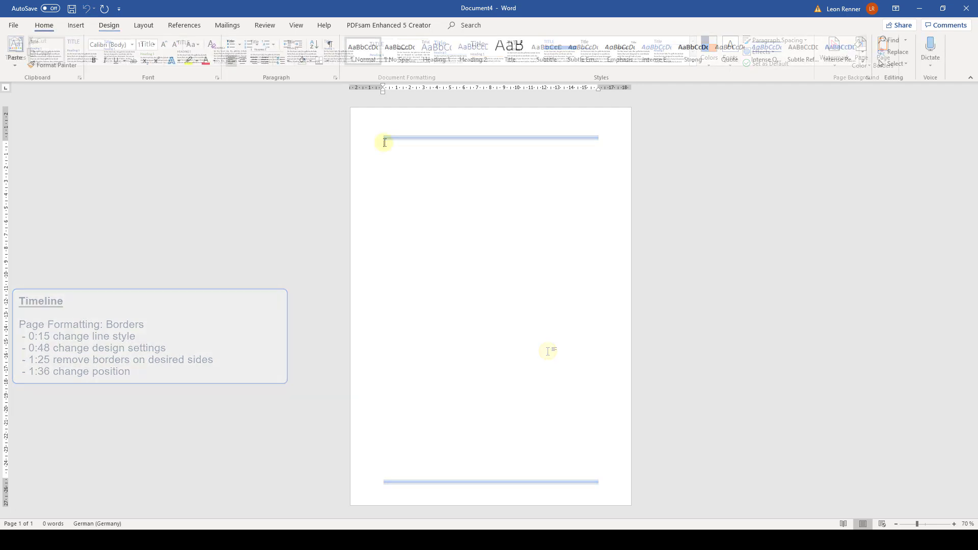
Show the Design ribbon with the Page Background group.
left_click(108, 24)
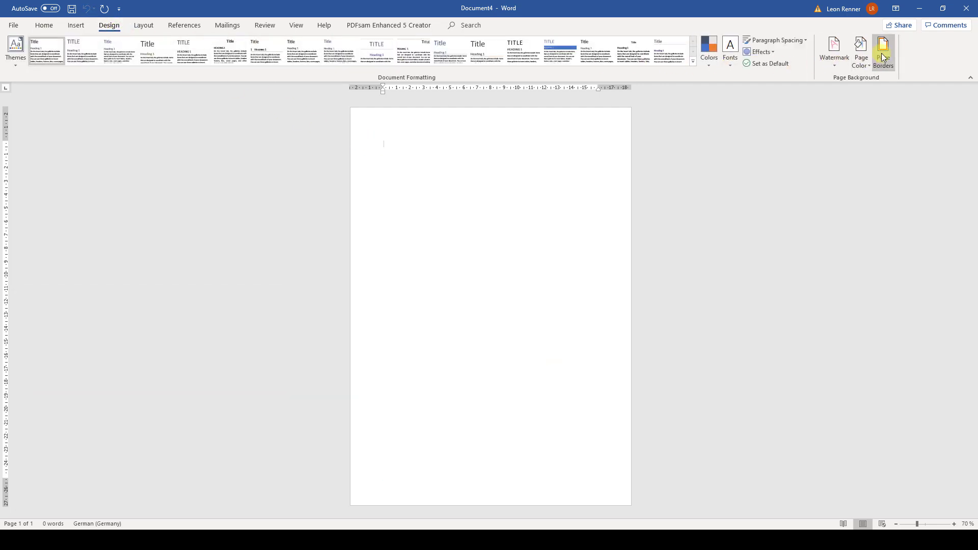
mouse_move(884, 53)
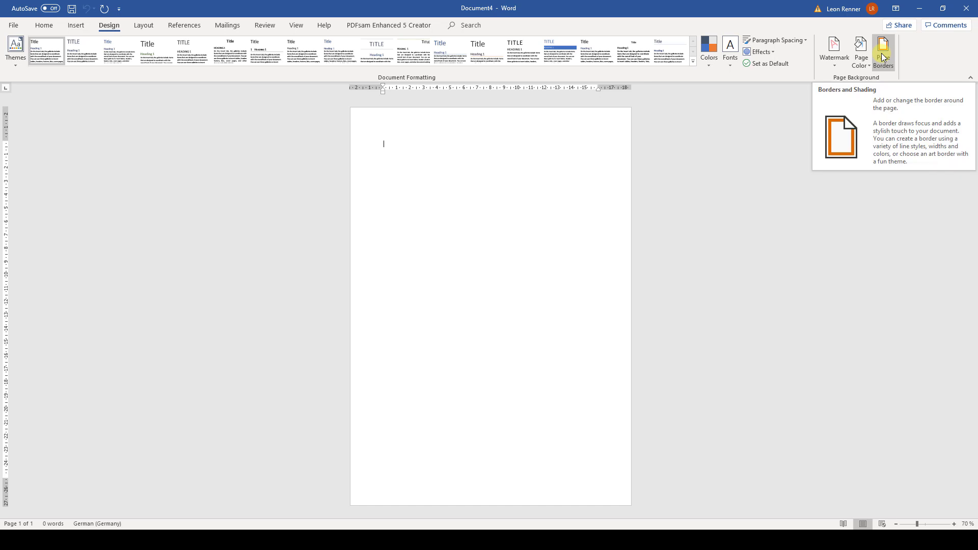
In Page Borders, choose the double-line style as a box around the whole document.
left_click(883, 48)
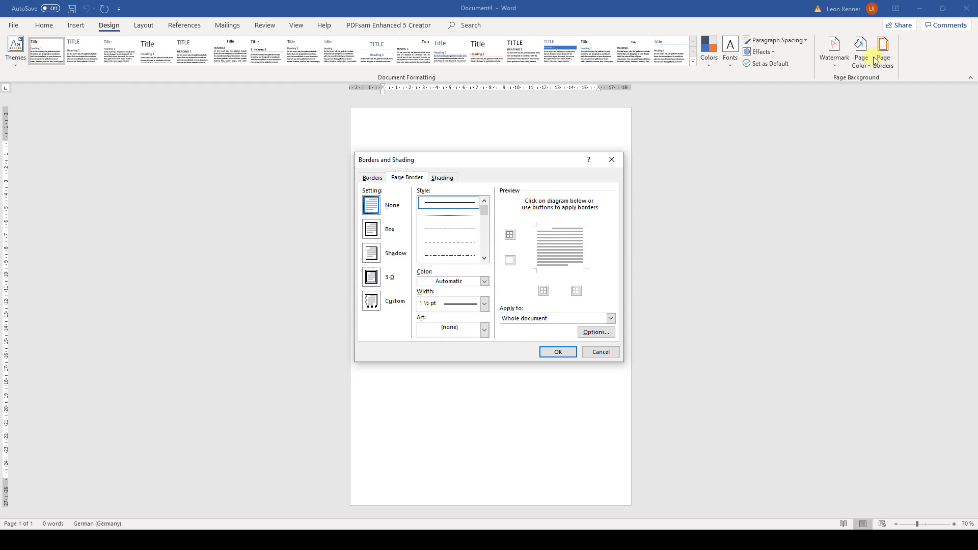
left_click(484, 328)
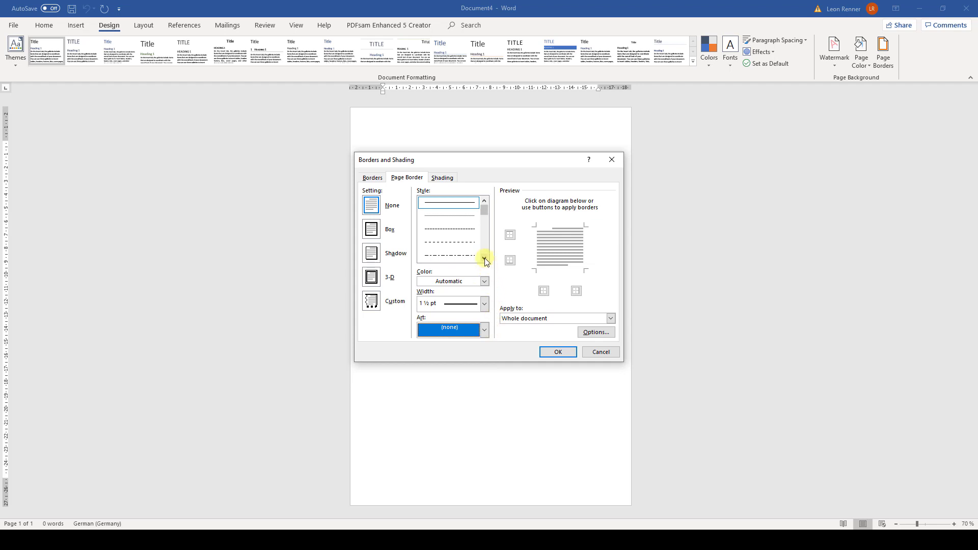
left_click(448, 256)
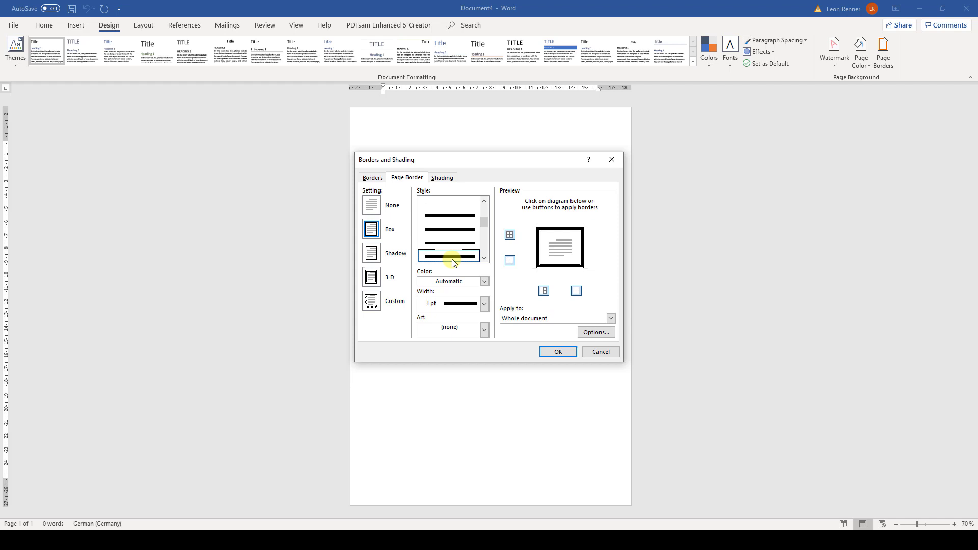
mouse_move(467, 265)
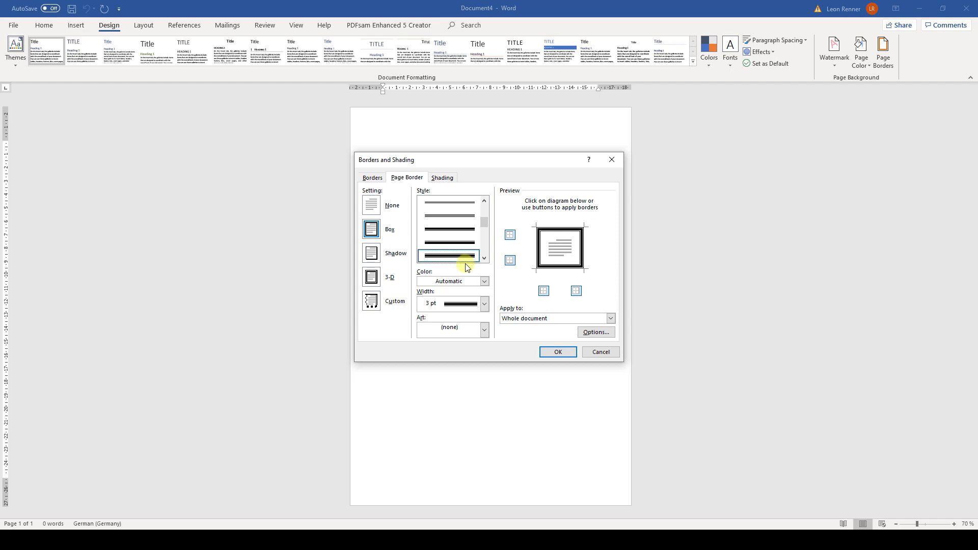
Colour the double-line border blue and set its width to 6 pt.
left_click(483, 281)
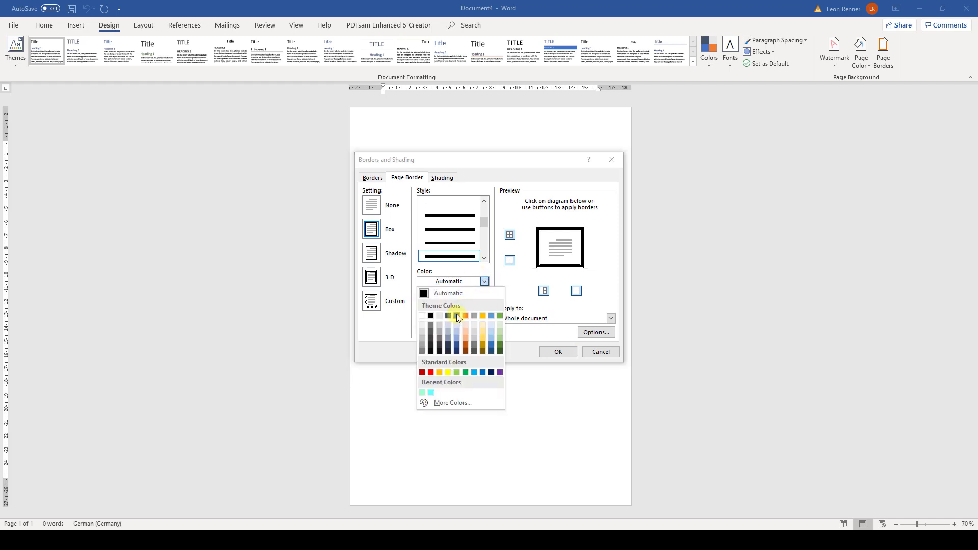
left_click(458, 315)
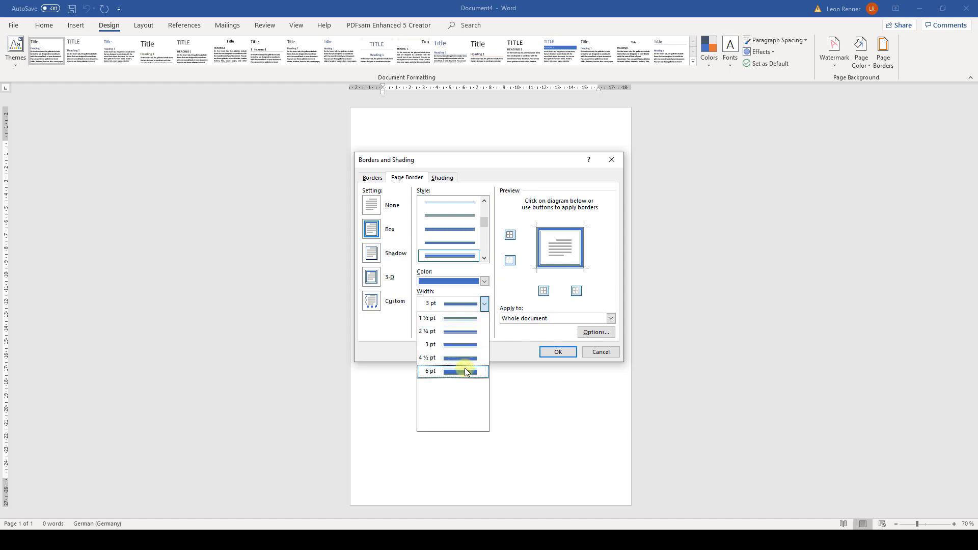
left_click(452, 371)
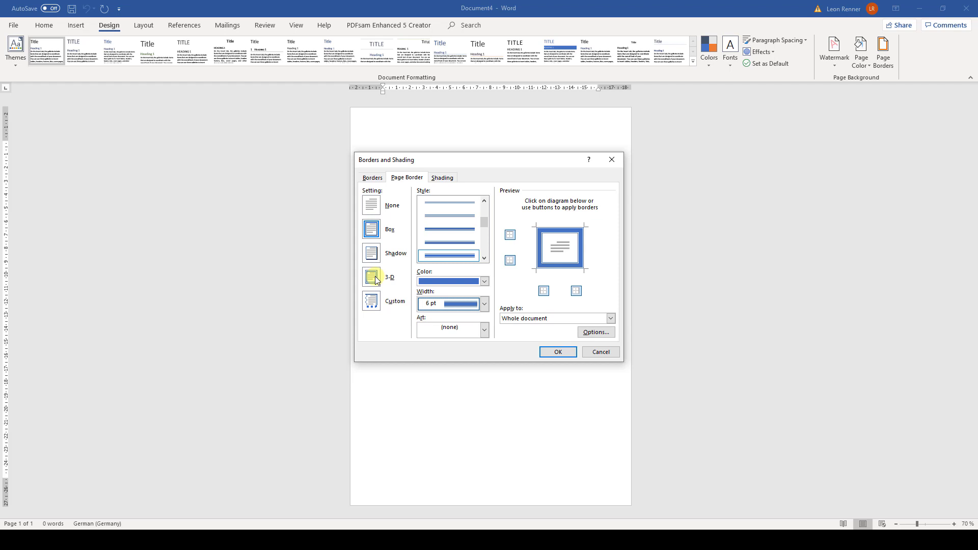
Apply the blue 6 pt double-line border on all four edges with the 3-D setting, then return to its settings.
left_click(371, 277)
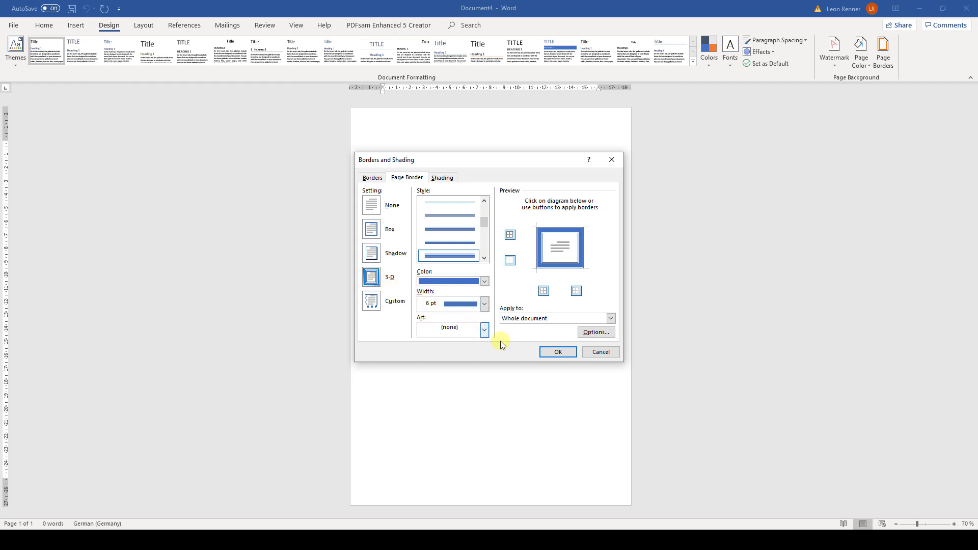
left_click(558, 352)
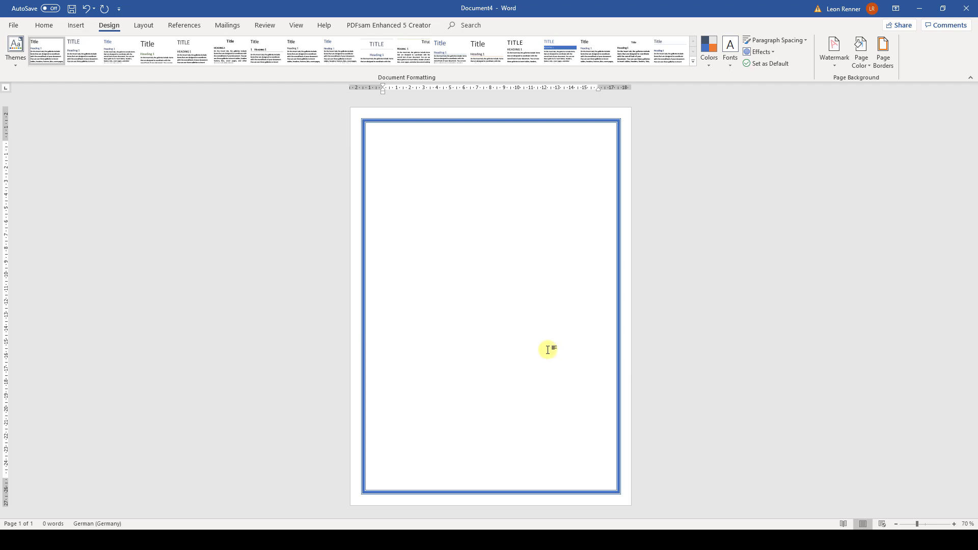
left_click(883, 46)
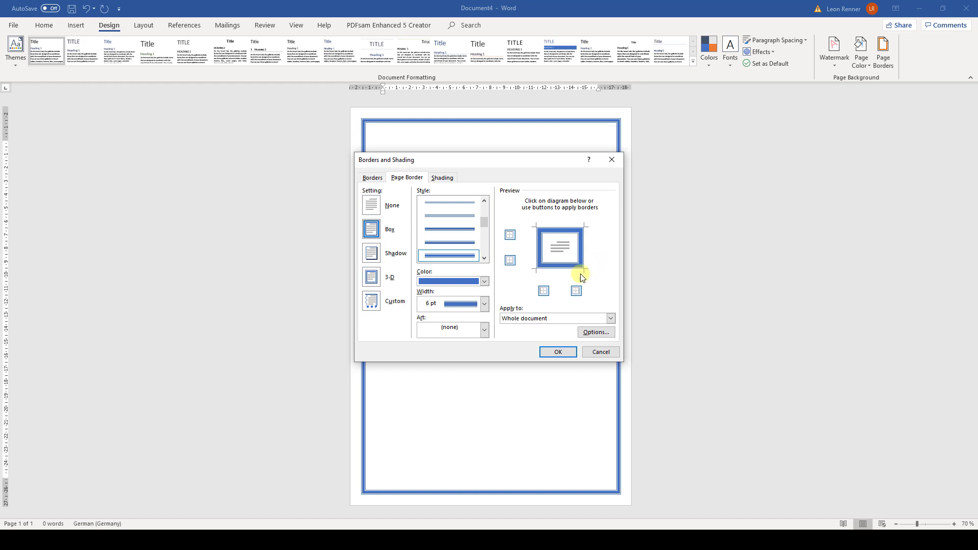
Remove the left and right borders in the preview and bring up the border Options.
left_click(575, 291)
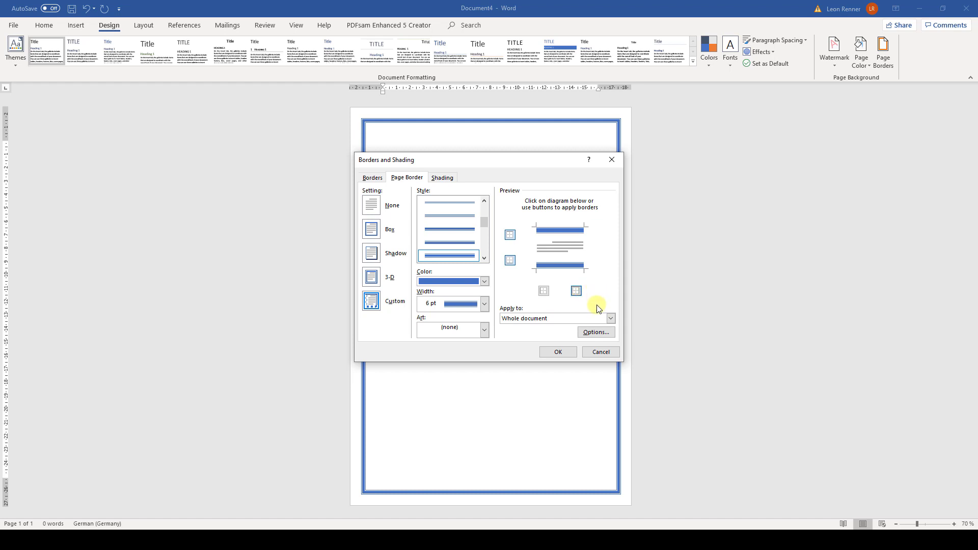
left_click(596, 332)
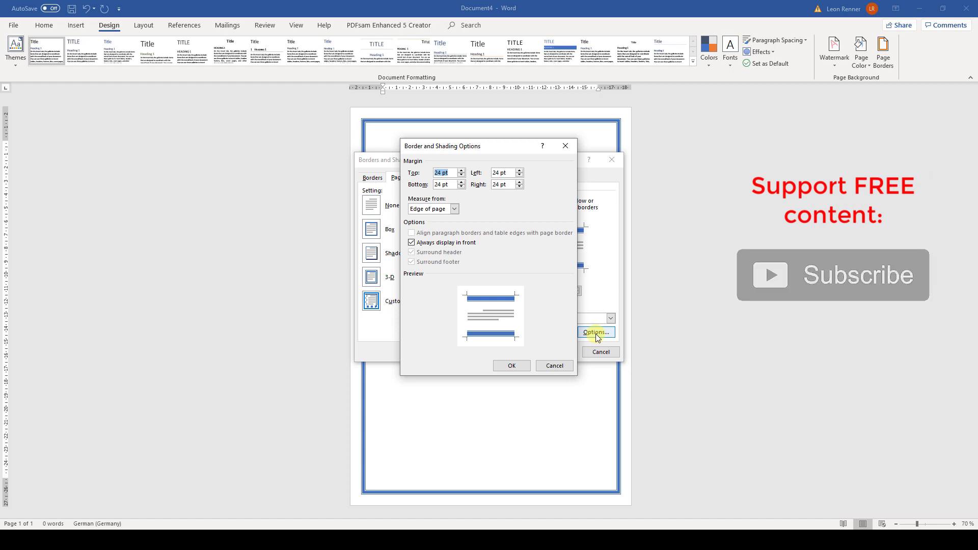
Measure the border from Text and apply it, leaving blue double lines at top and bottom only.
left_click(455, 207)
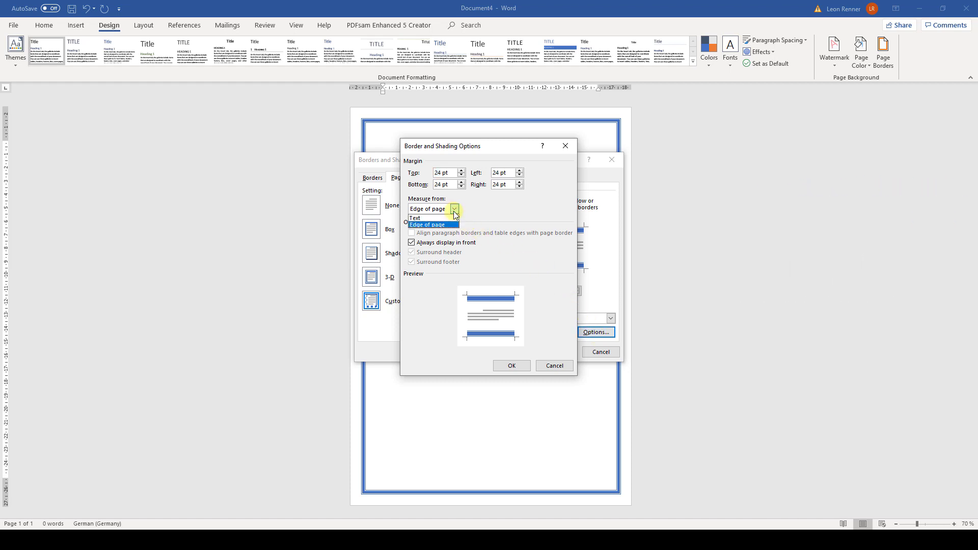
mouse_move(425, 217)
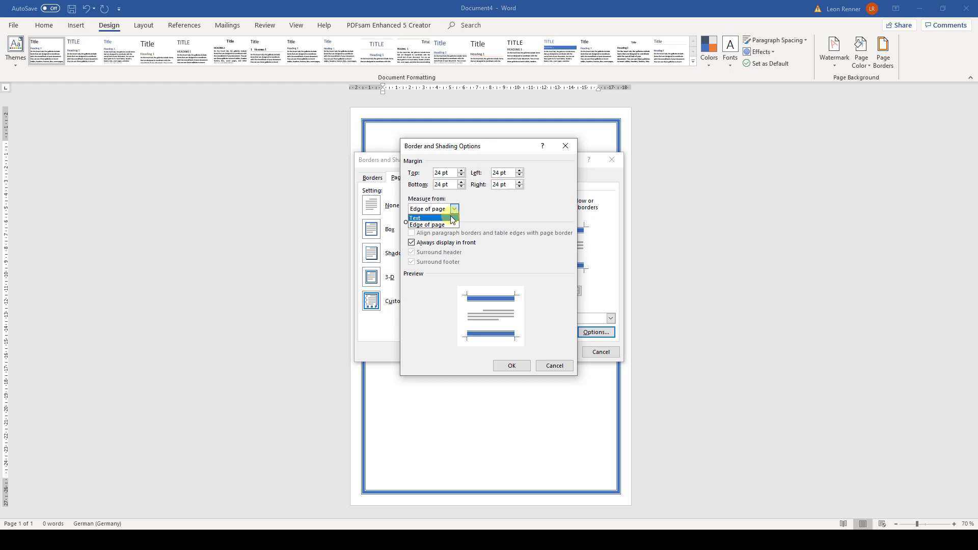
left_click(511, 365)
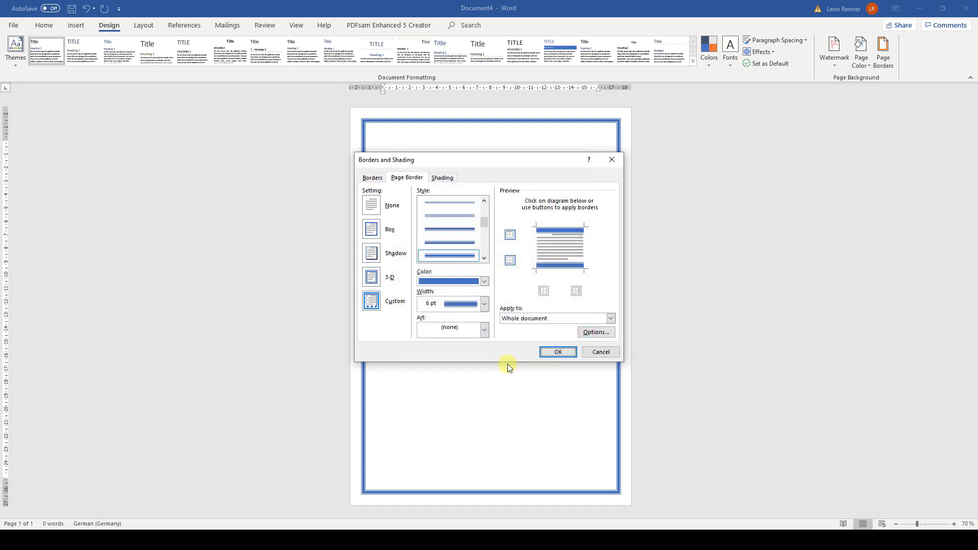
left_click(558, 352)
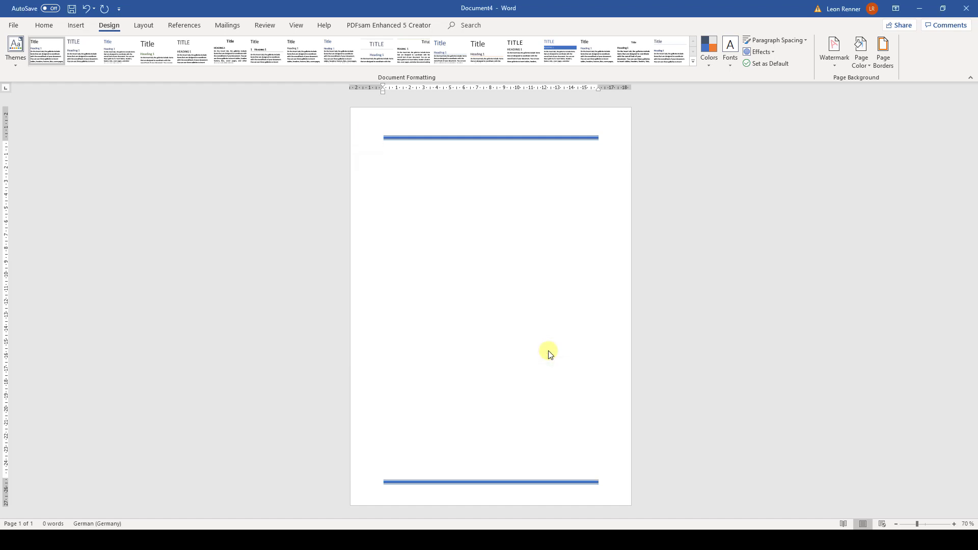